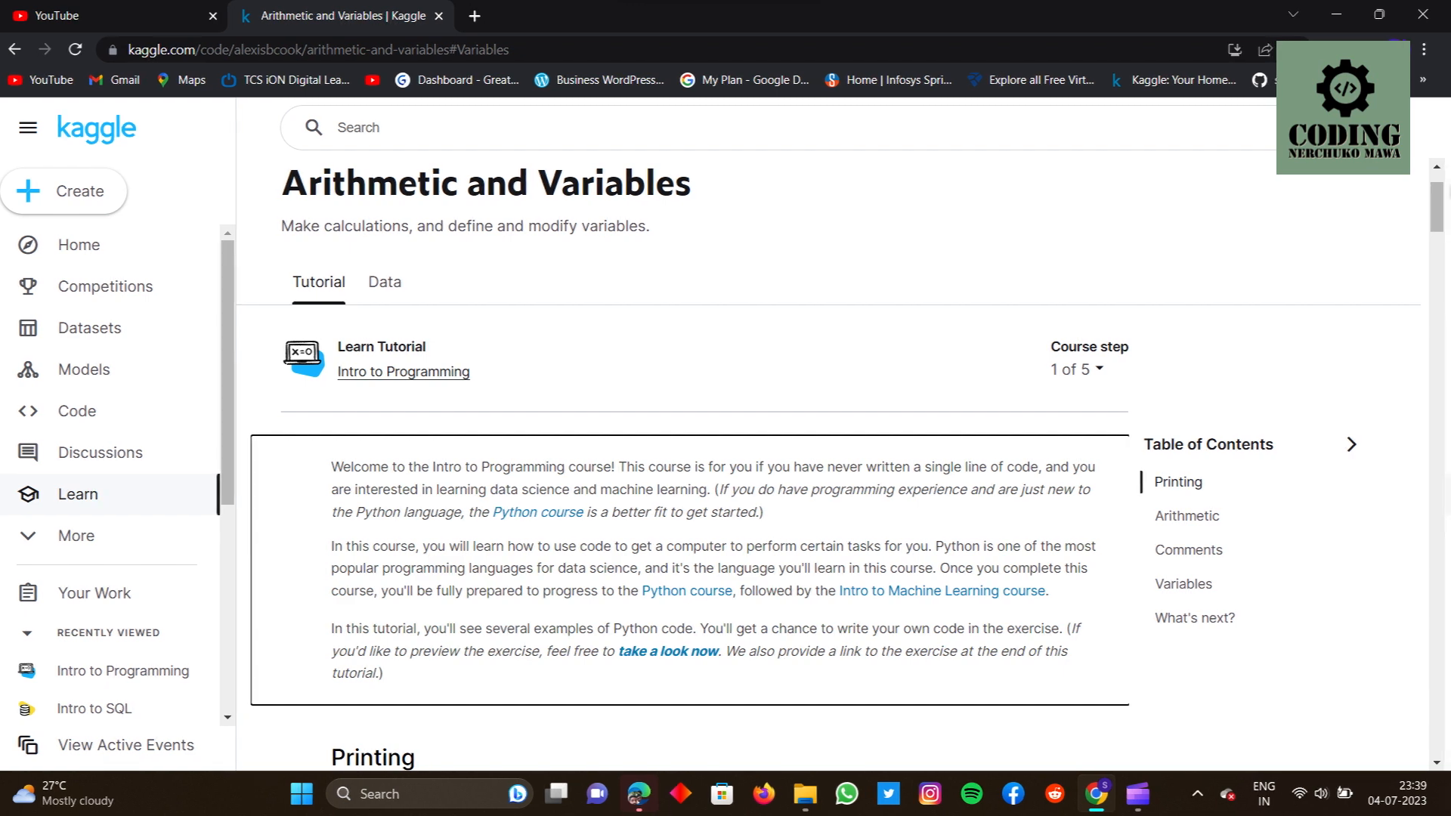
{"action": "scroll", "scroll_direction": "down", "scroll_amount": 3}
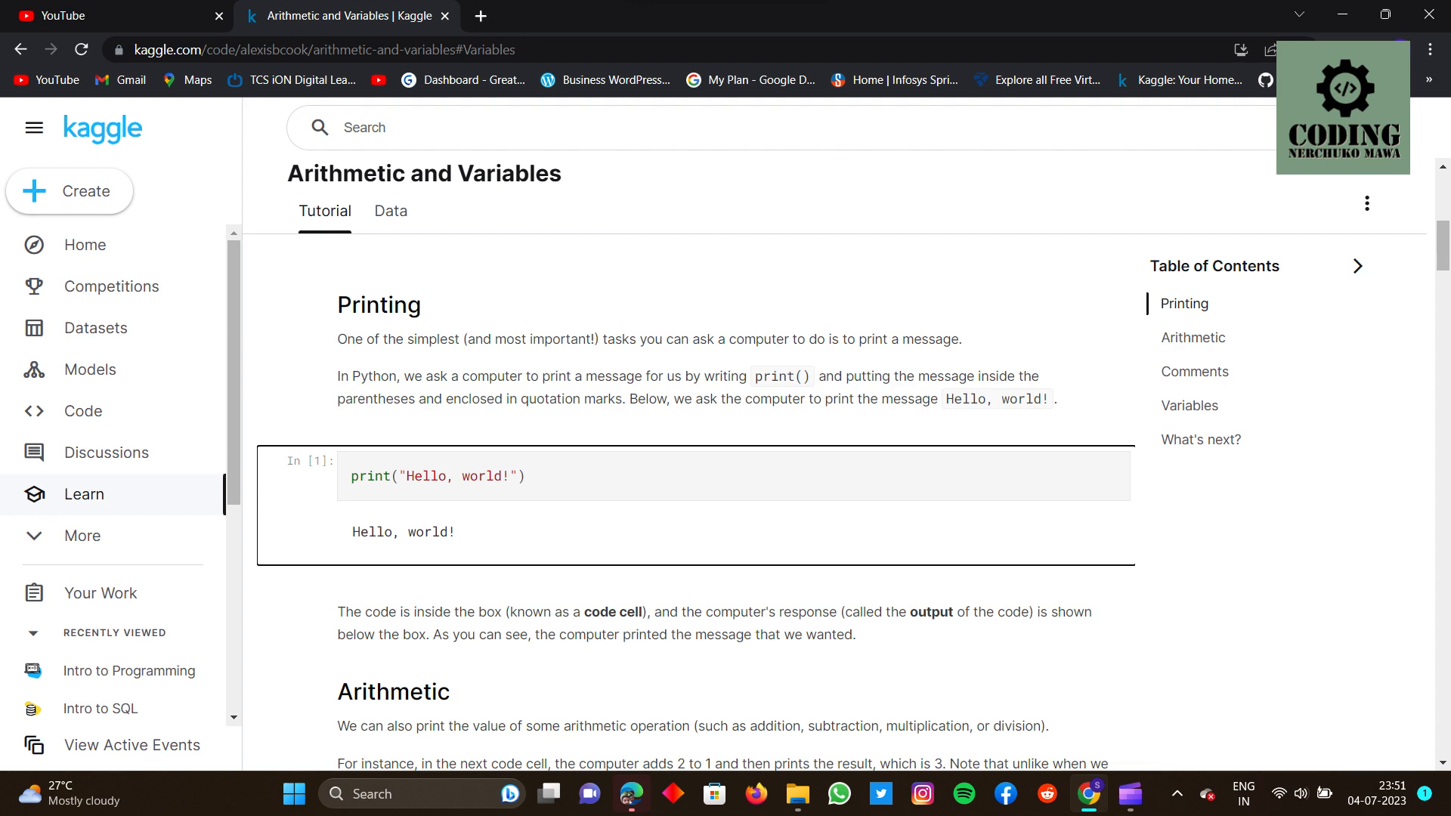
{"action": "scroll", "scroll_direction": "down", "scroll_amount": 3}
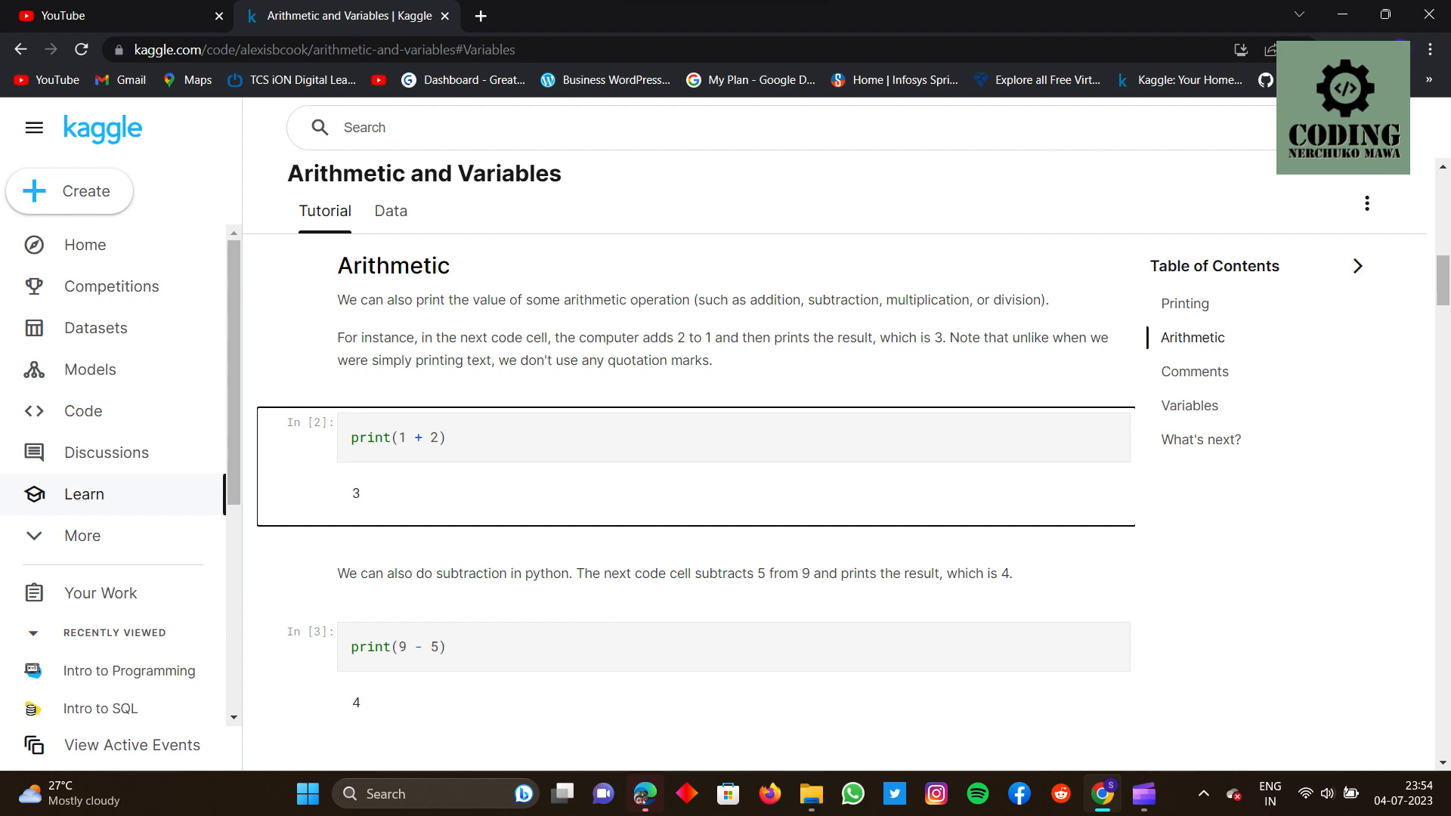
{"action": "scroll", "scroll_direction": "down", "scroll_amount": 3}
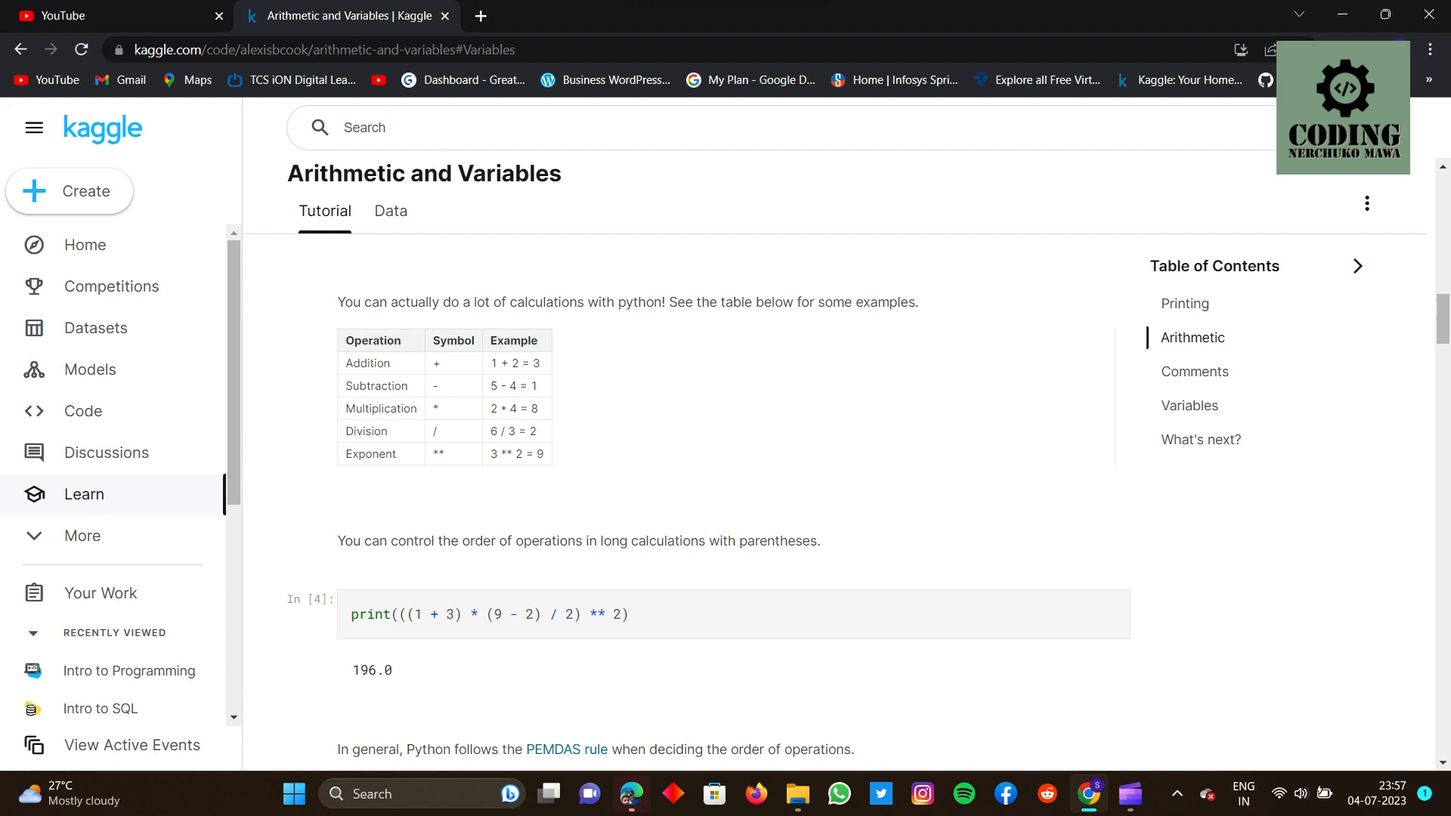
{"action": "scroll", "scroll_direction": "down", "scroll_amount": 3}
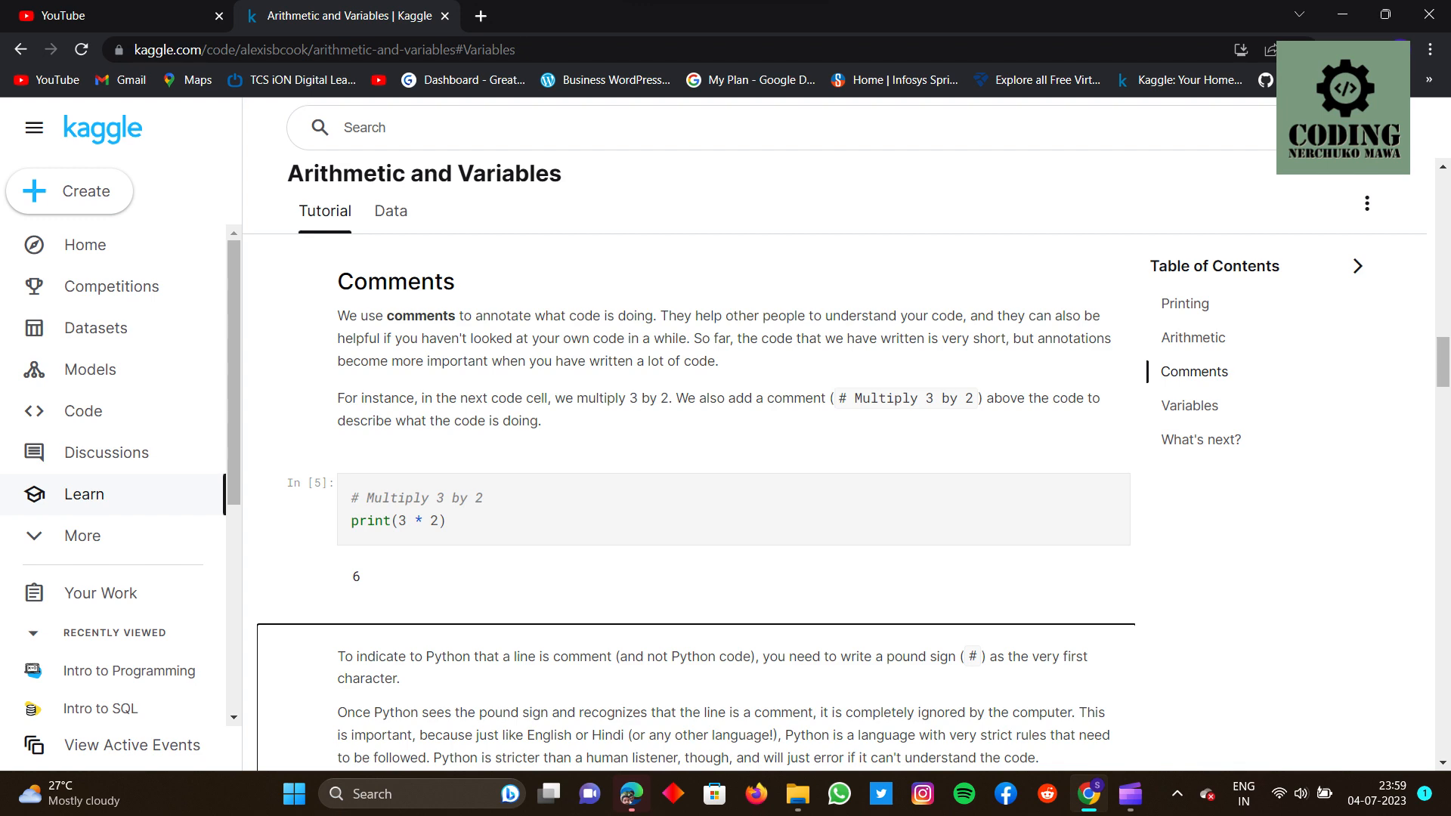
{"action": "scroll", "scroll_direction": "down", "scroll_amount": 3}
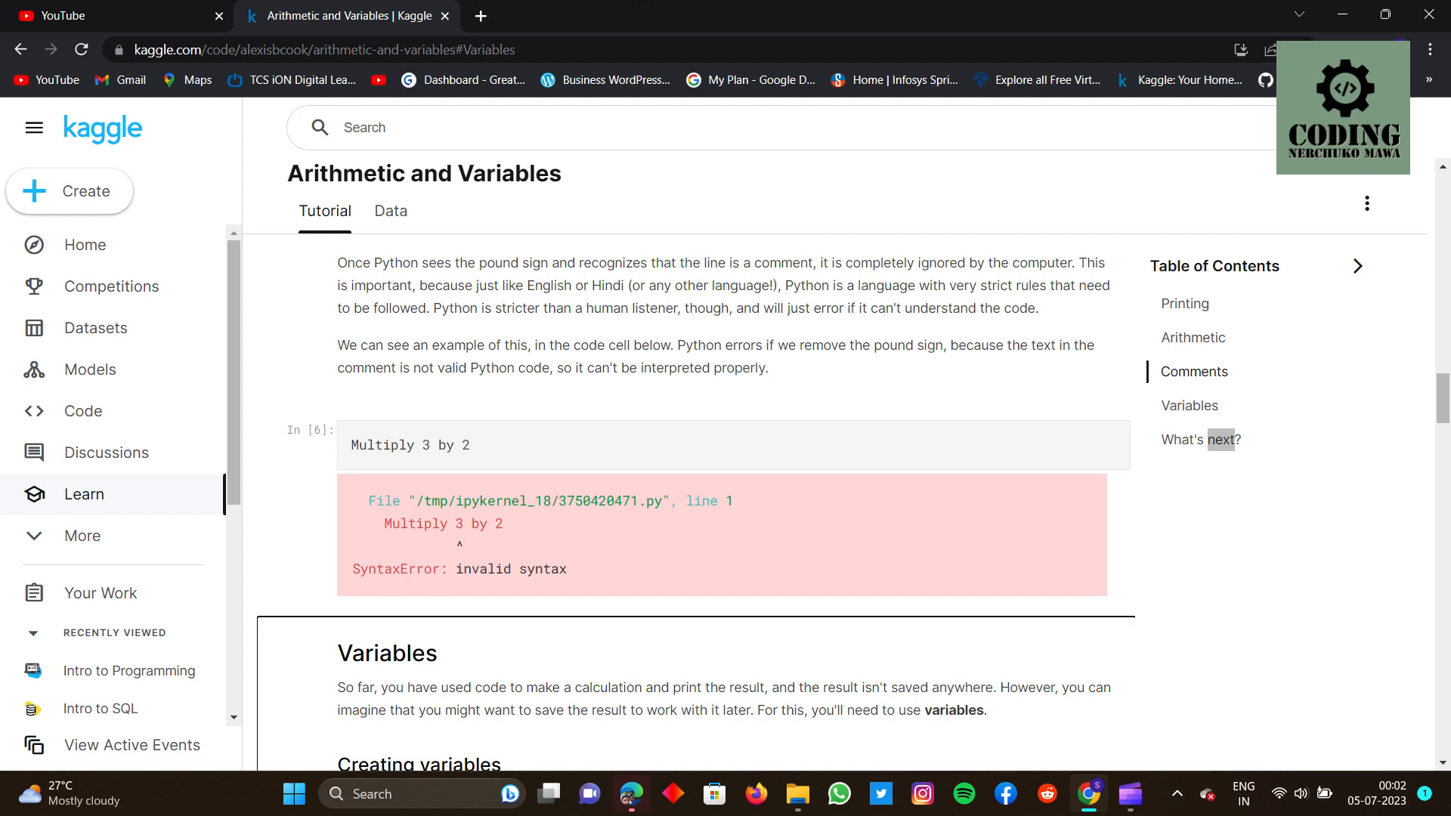
{"action": "scroll", "scroll_direction": "down", "scroll_amount": 3}
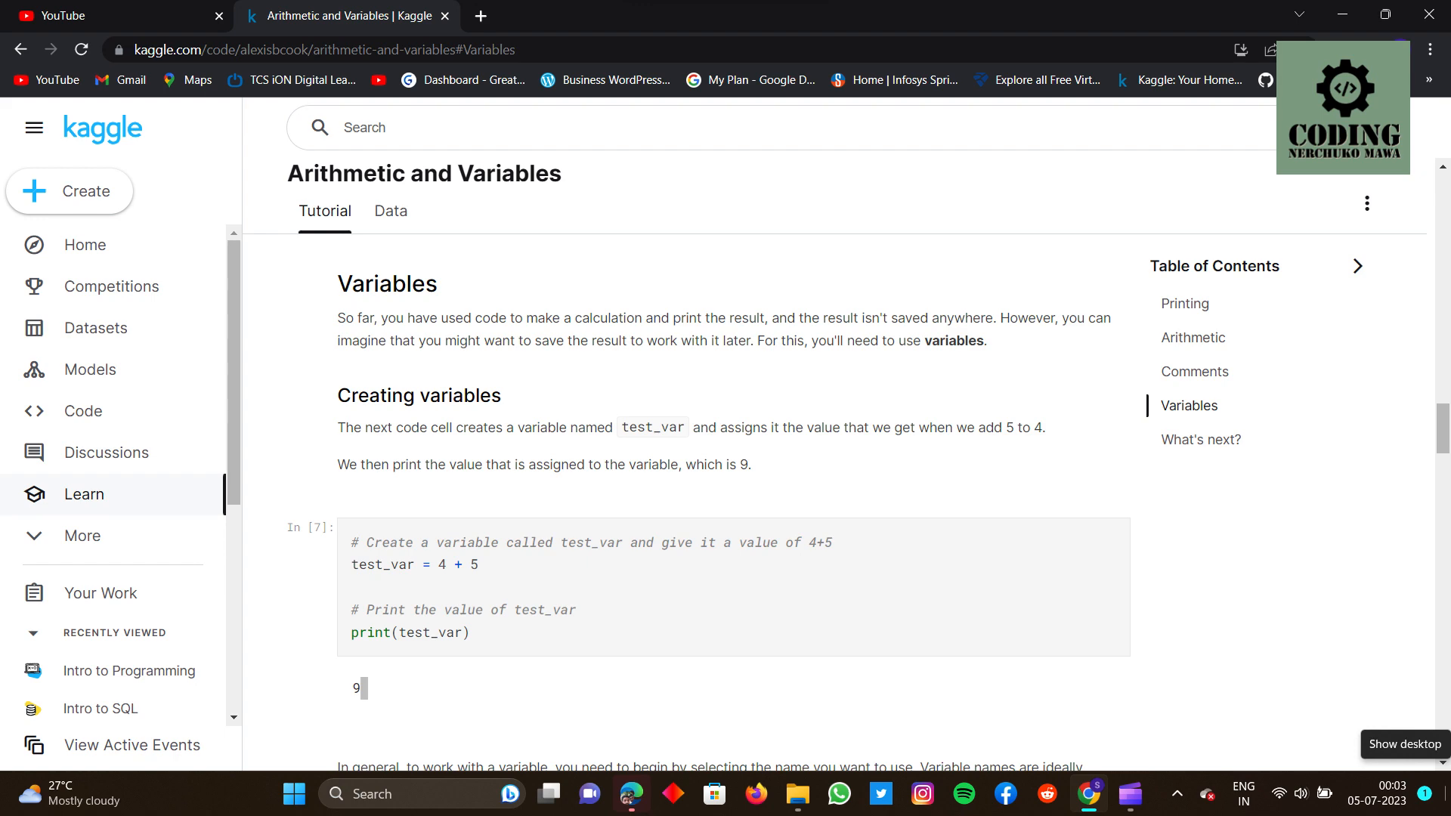
{"action": "scroll", "scroll_direction": "down", "scroll_amount": 3}
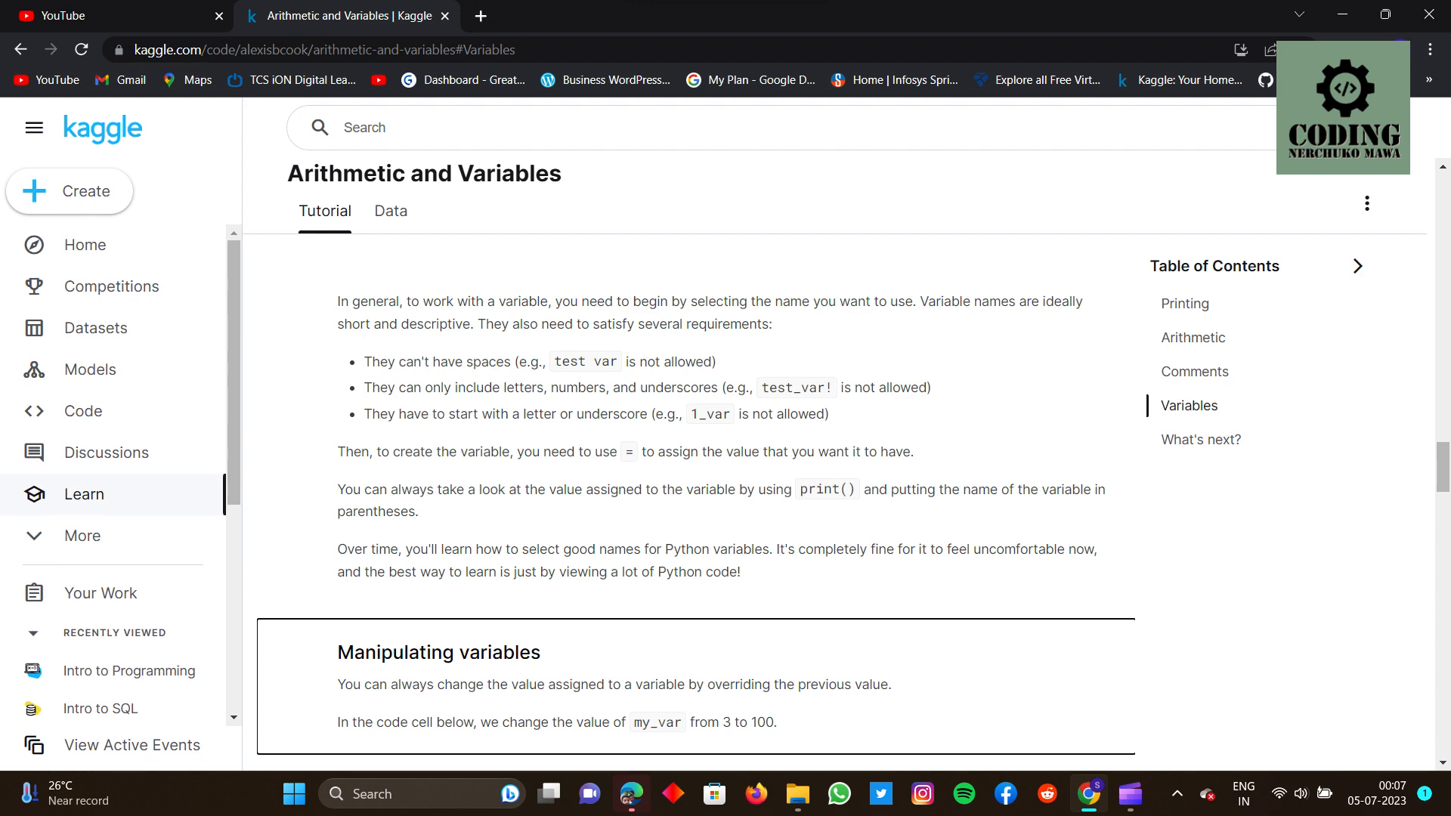
{"action": "scroll", "scroll_direction": "down", "scroll_amount": 3}
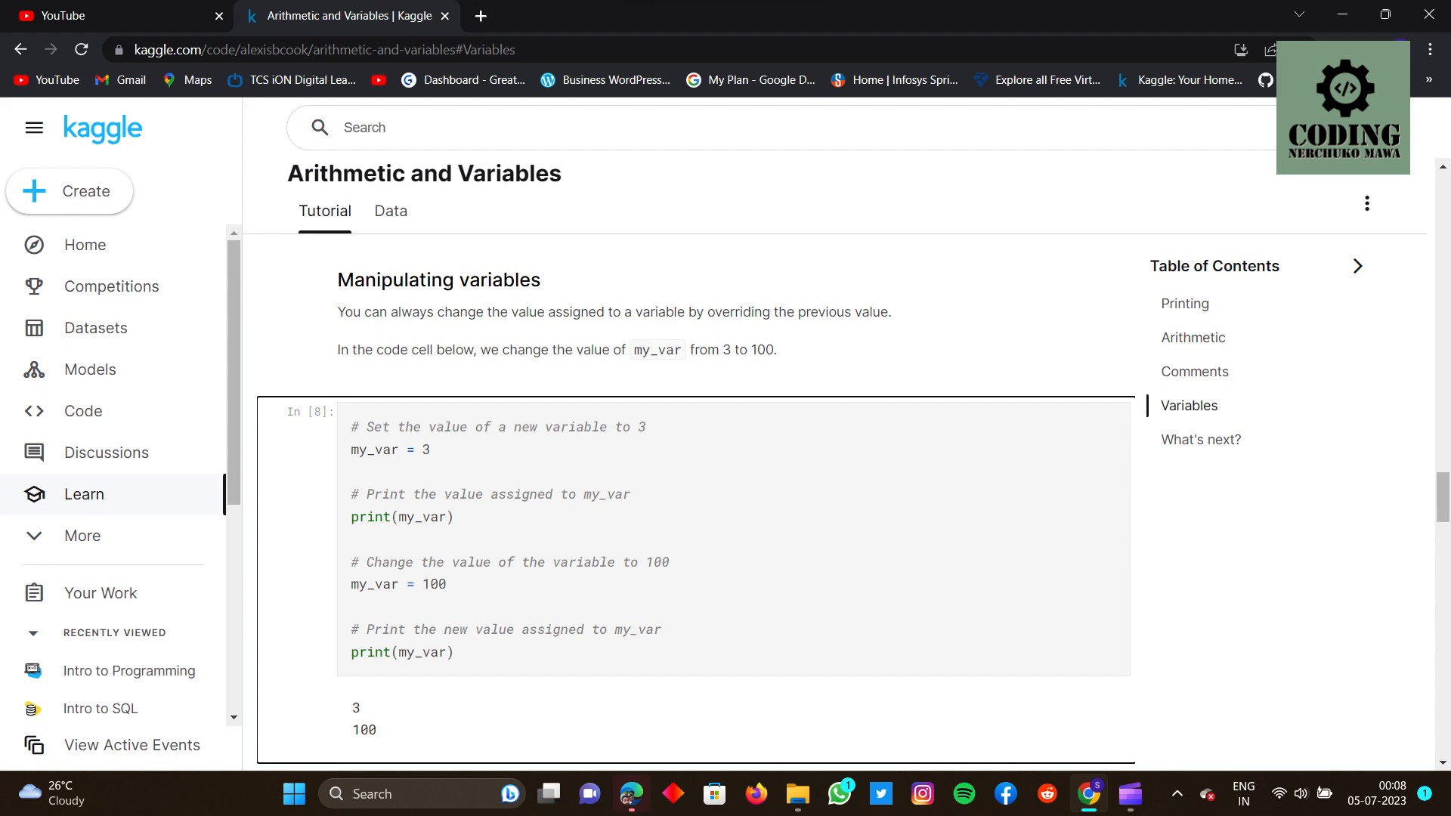
{"action": "scroll", "scroll_direction": "down", "scroll_amount": 3}
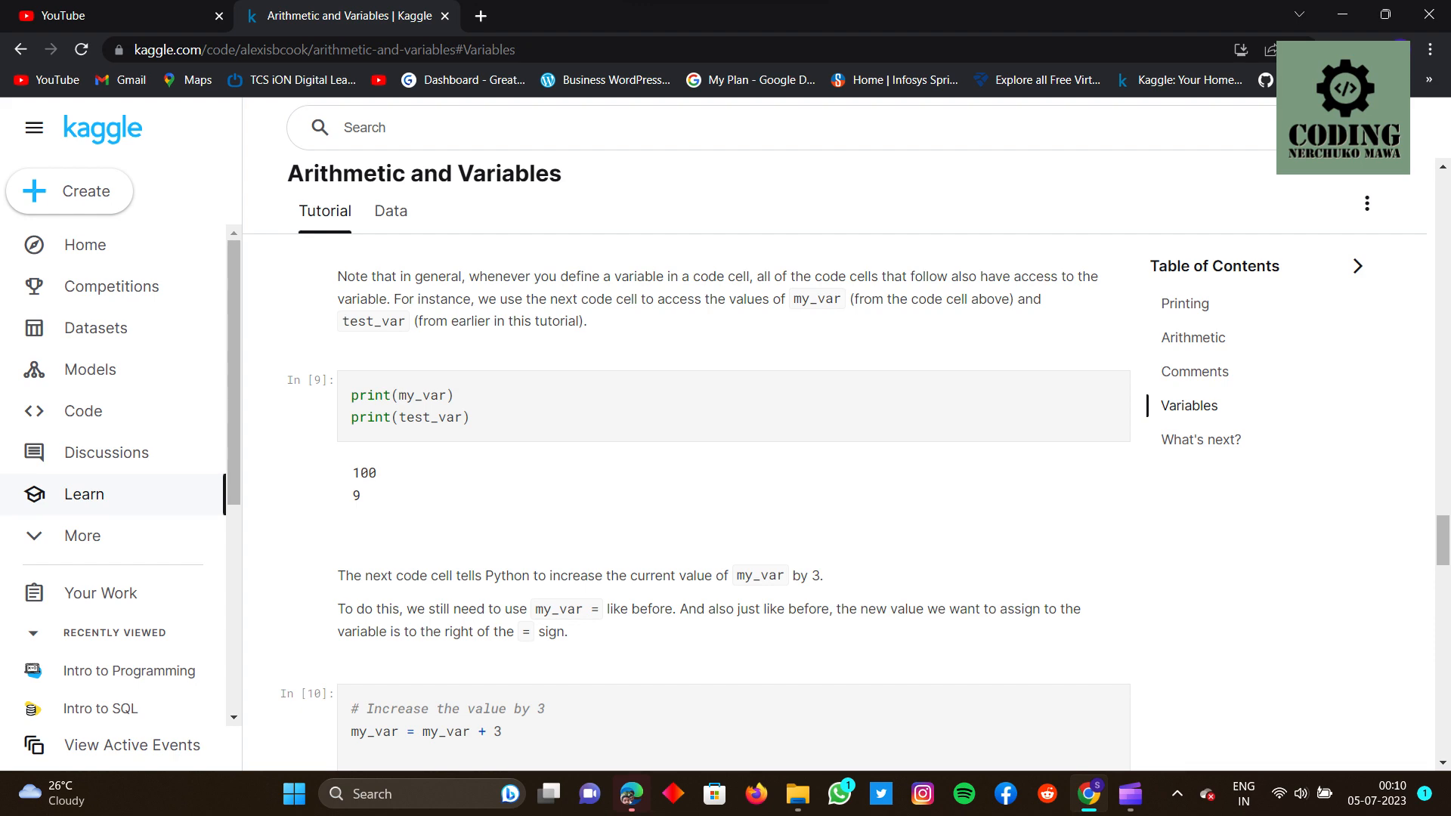
{"action": "scroll", "scroll_direction": "down", "scroll_amount": 3}
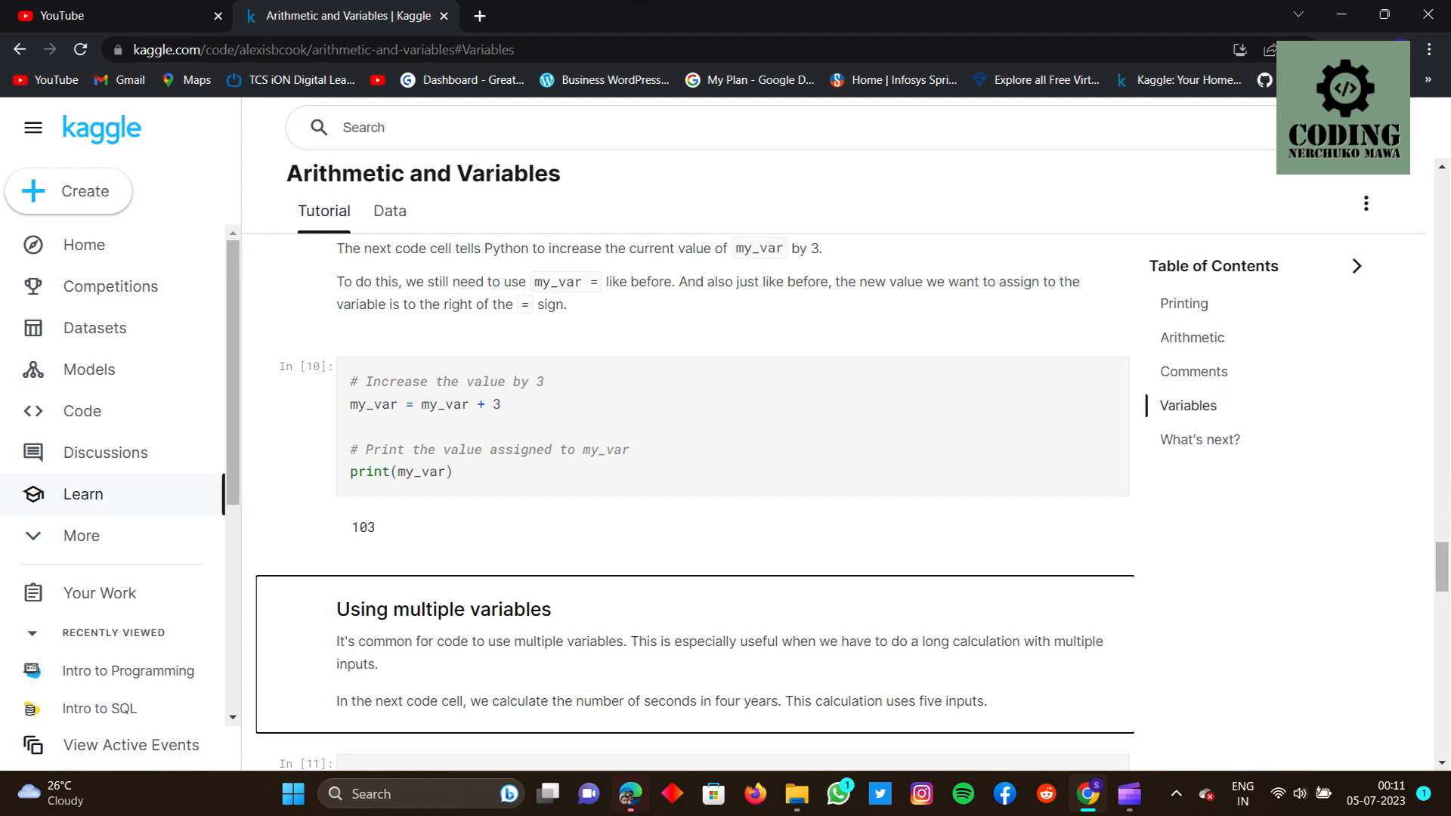
{"action": "scroll", "scroll_direction": "down", "scroll_amount": 3}
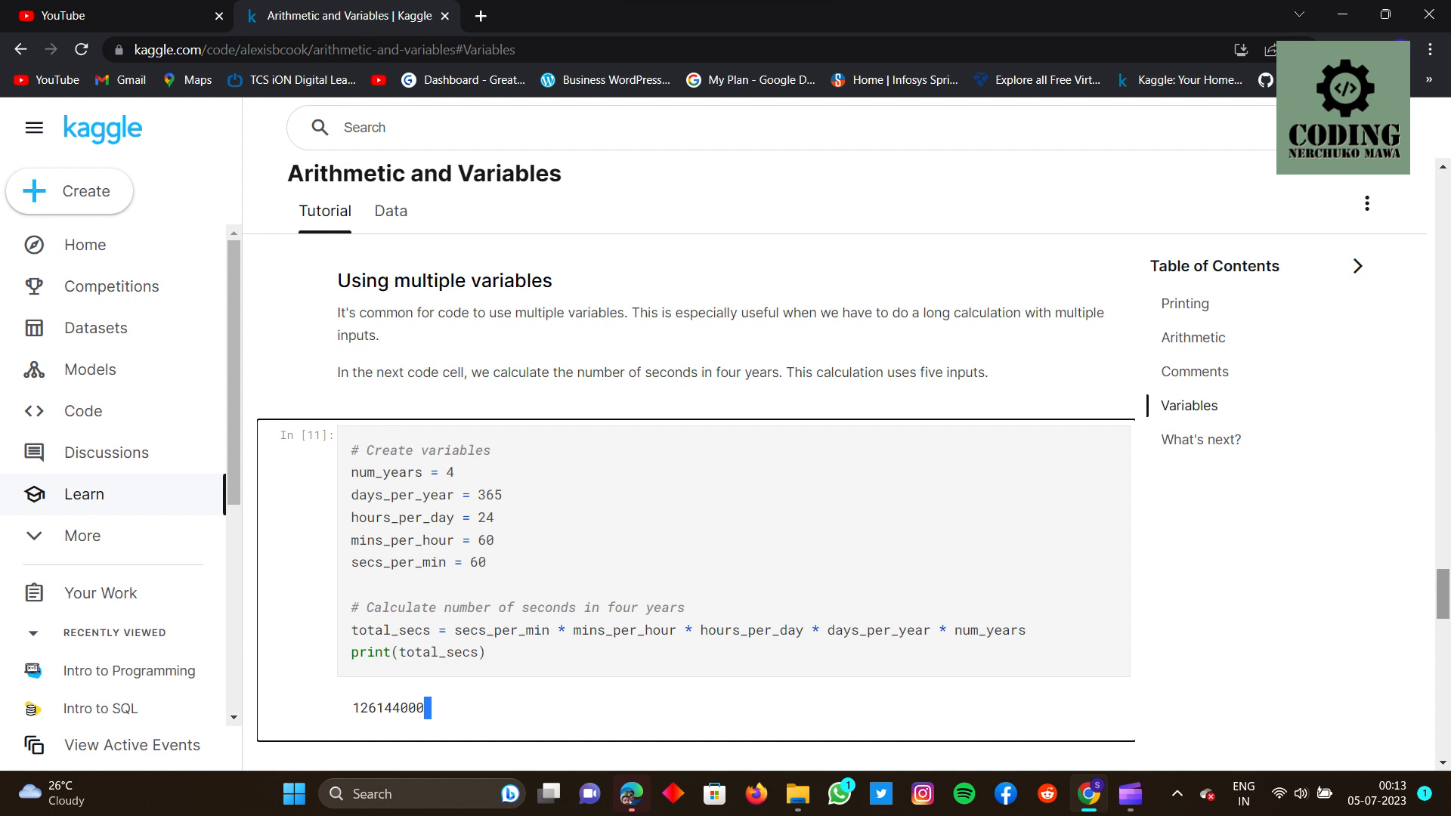
{"action": "scroll", "scroll_direction": "down", "scroll_amount": 3}
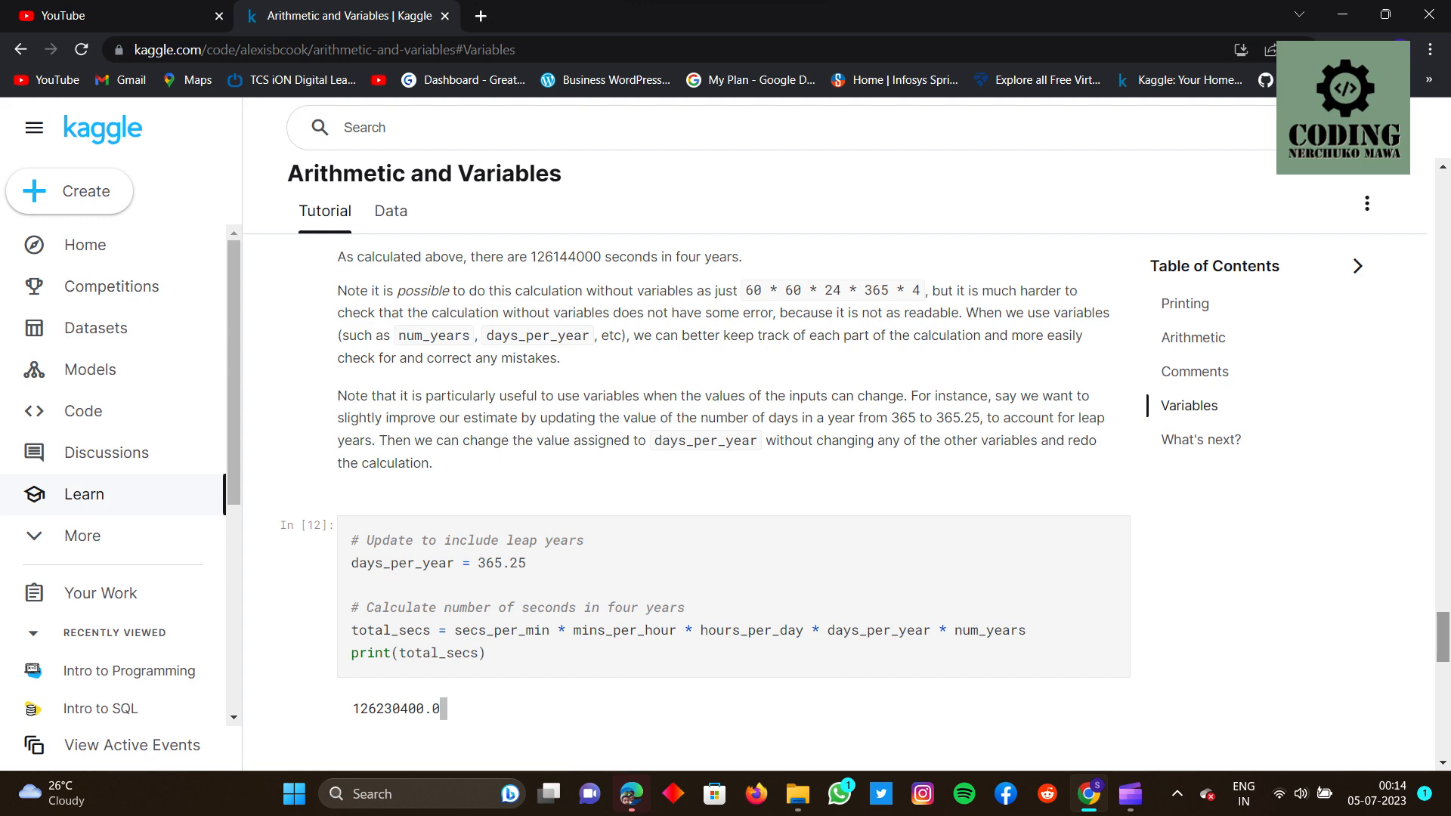
{"action": "scroll", "scroll_direction": "down", "scroll_amount": 3}
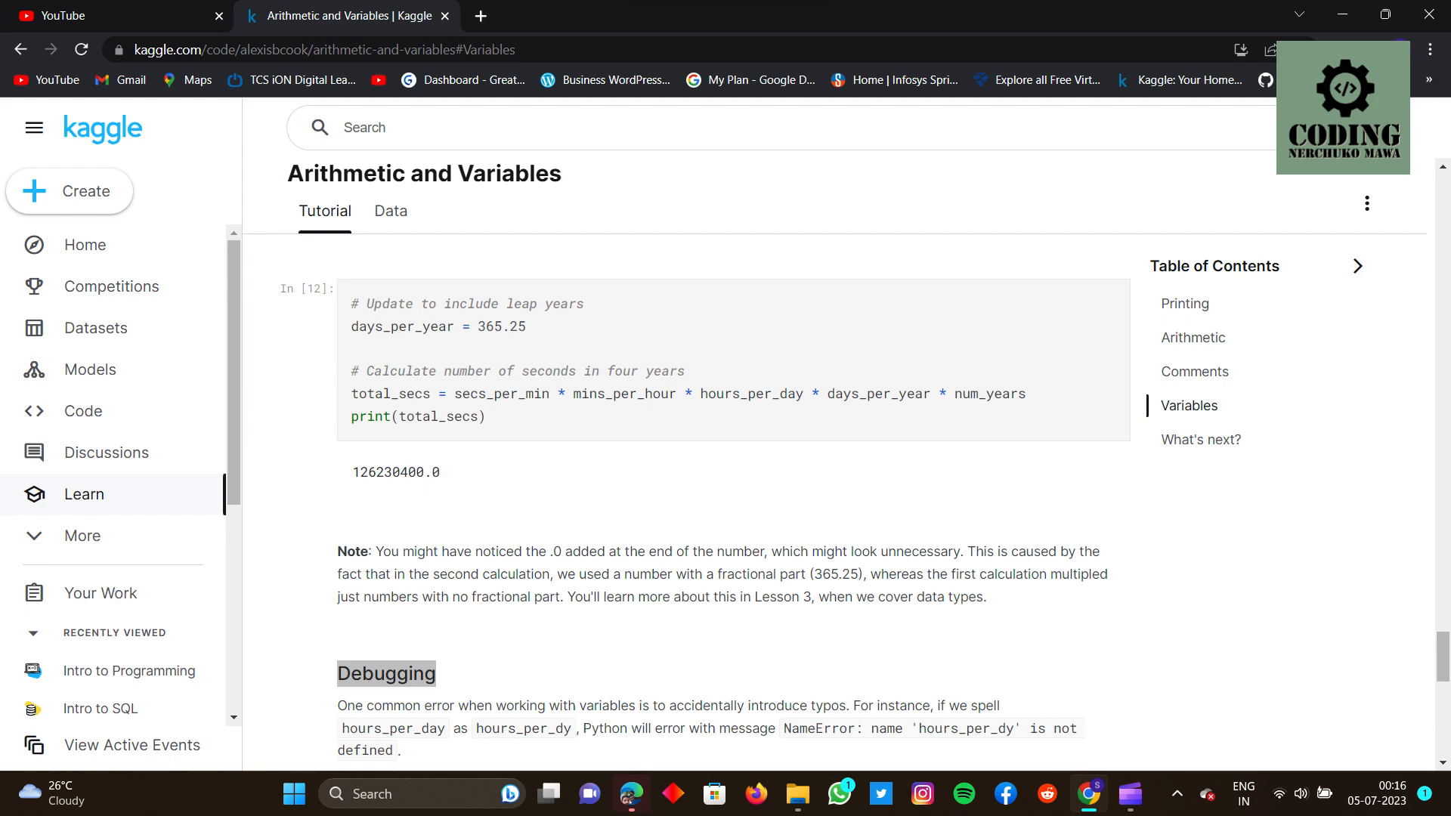
{"action": "scroll", "scroll_direction": "down", "scroll_amount": 3}
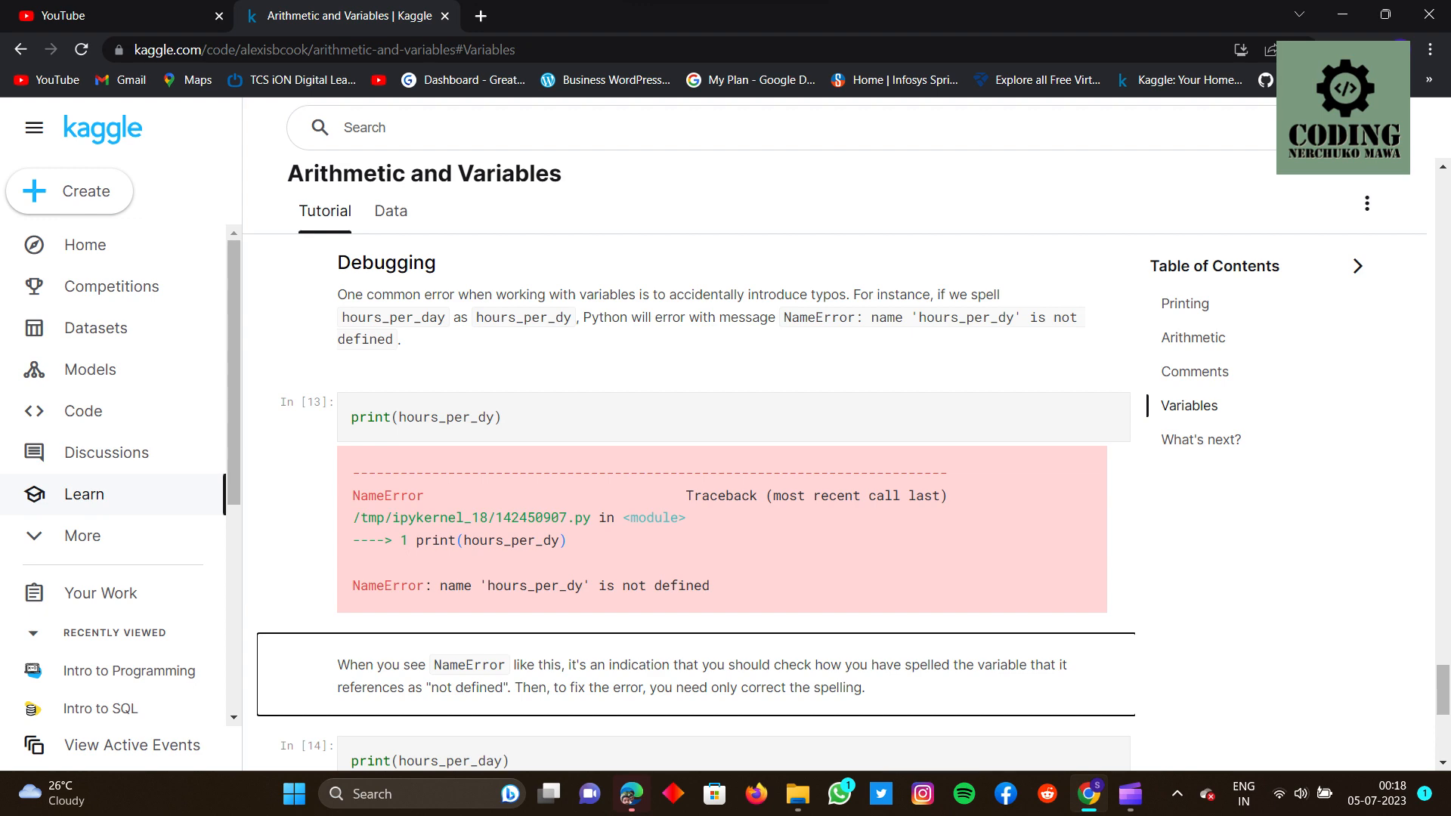
{"action": "scroll", "scroll_direction": "down", "scroll_amount": 3}
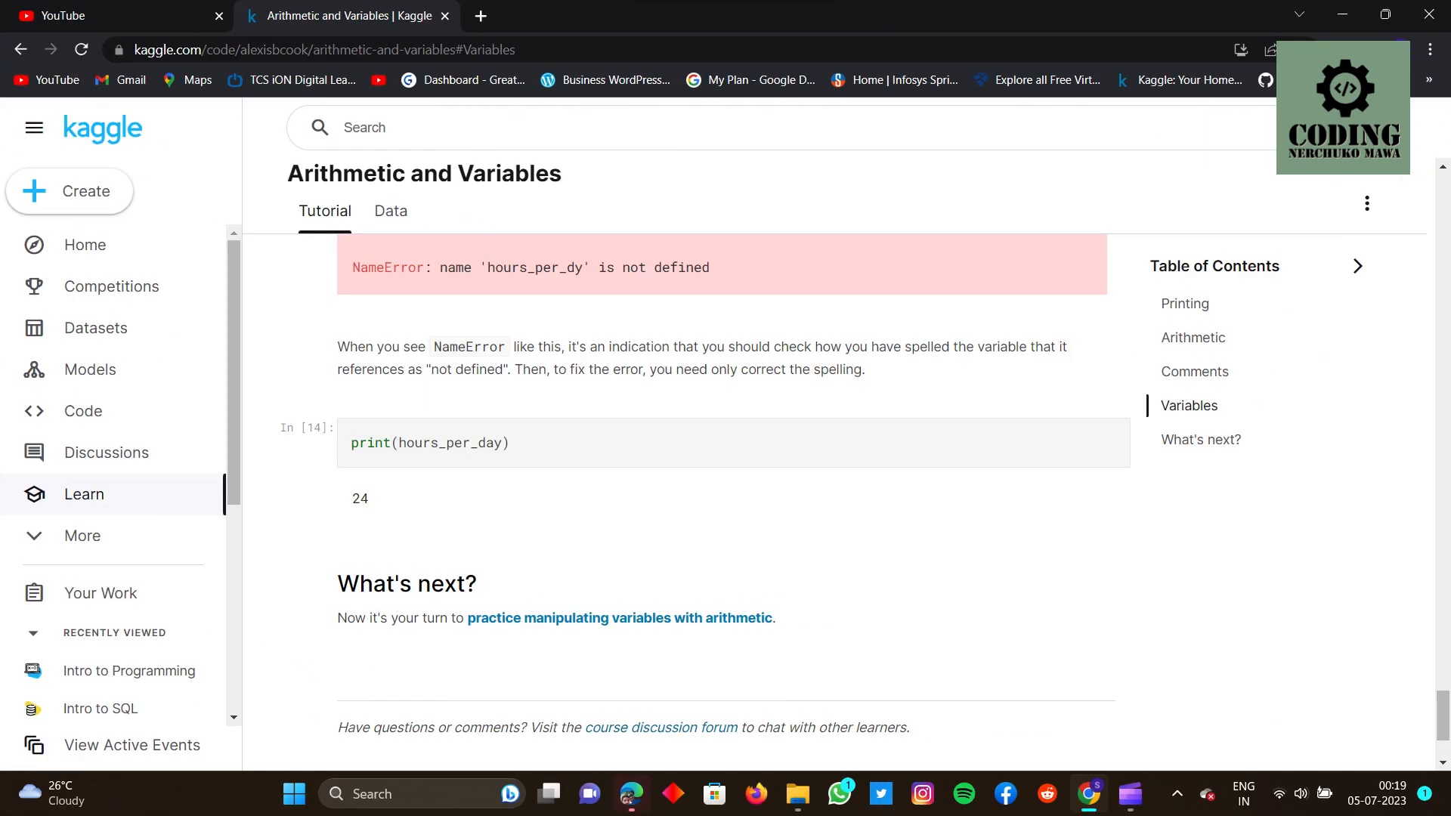